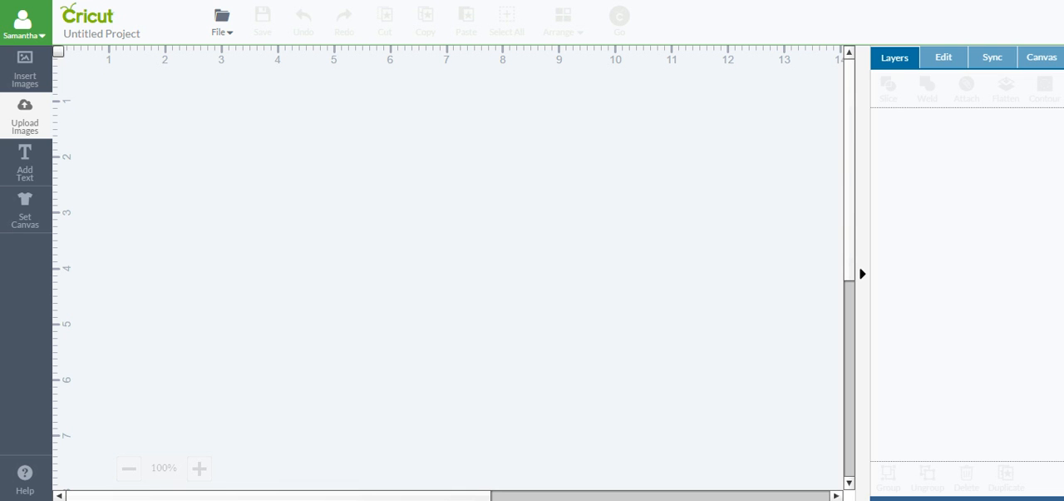
# Step: Upload the couple silhouette picture through Basic Upload and set its image type to Simple
pyautogui.click(25, 117)
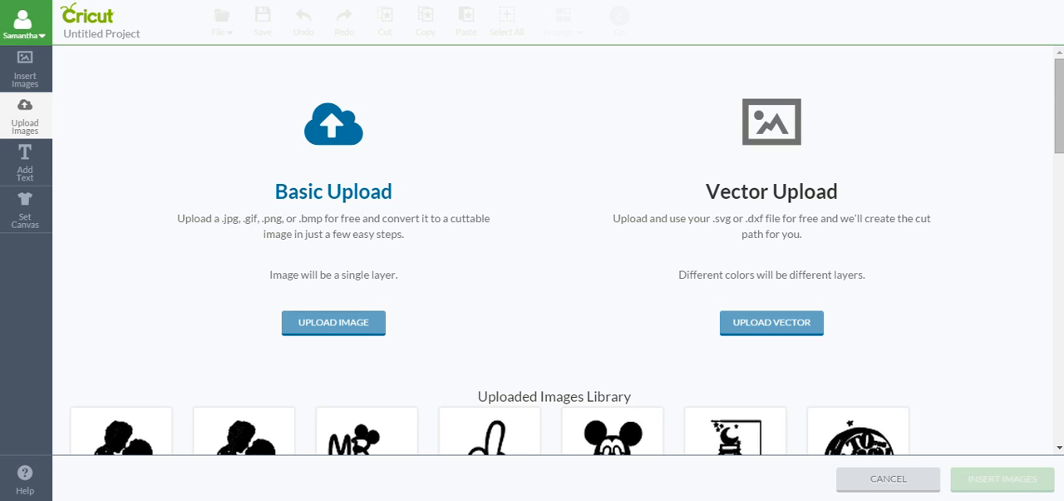
pyautogui.click(332, 322)
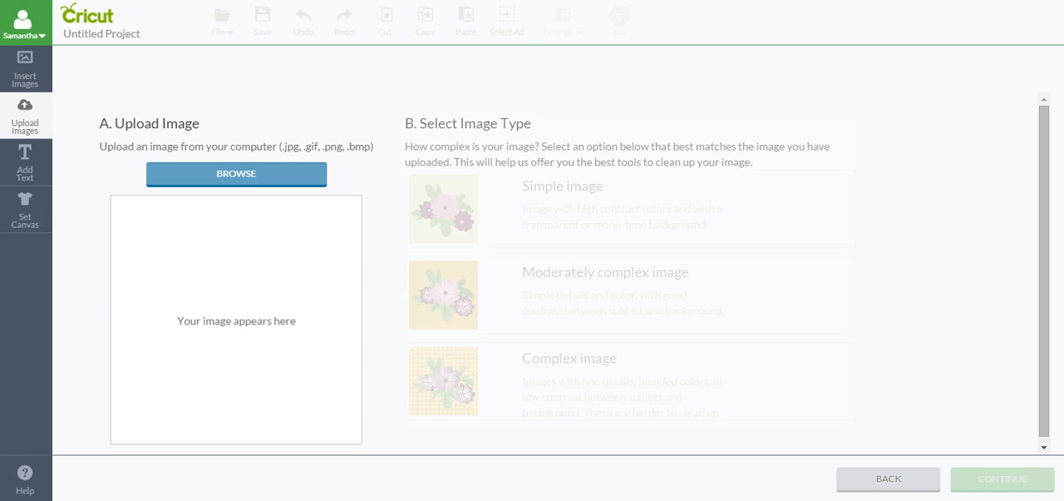
pyautogui.click(236, 173)
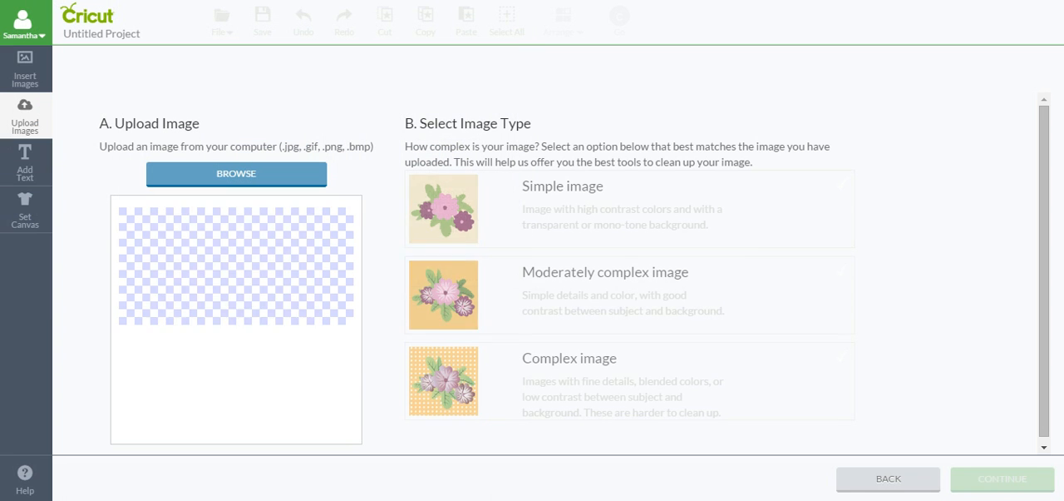
pyautogui.click(629, 208)
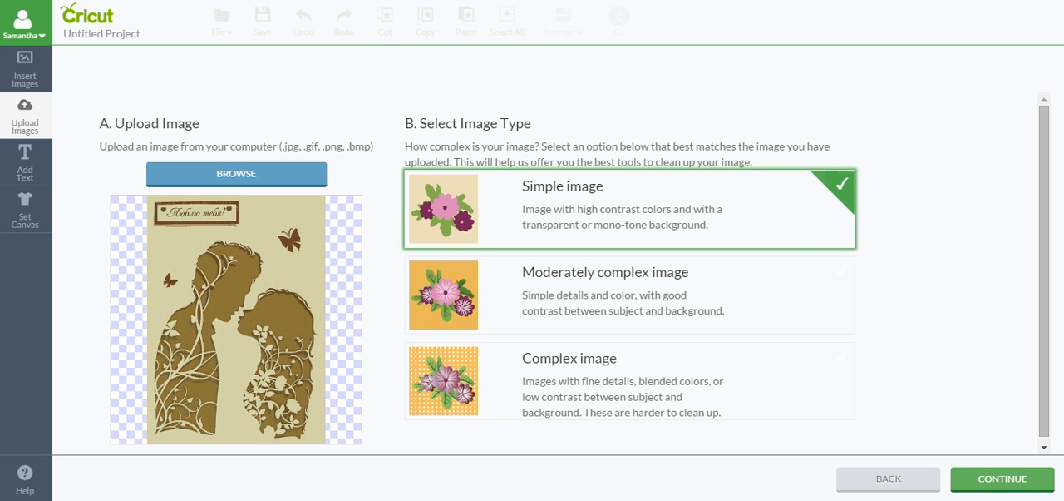
# Step: Continue past the image type page into the background clean-up stage
pyautogui.click(1001, 479)
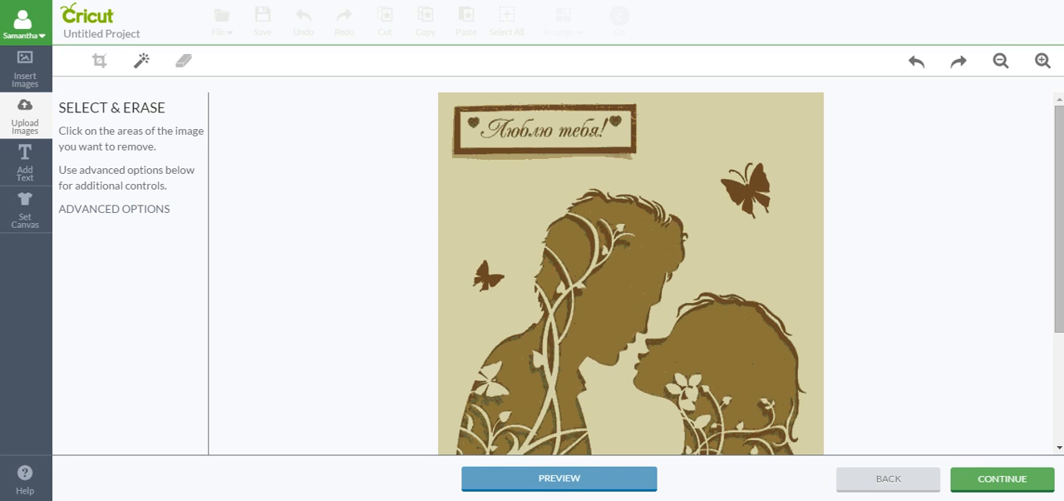
pyautogui.moveTo(143, 60)
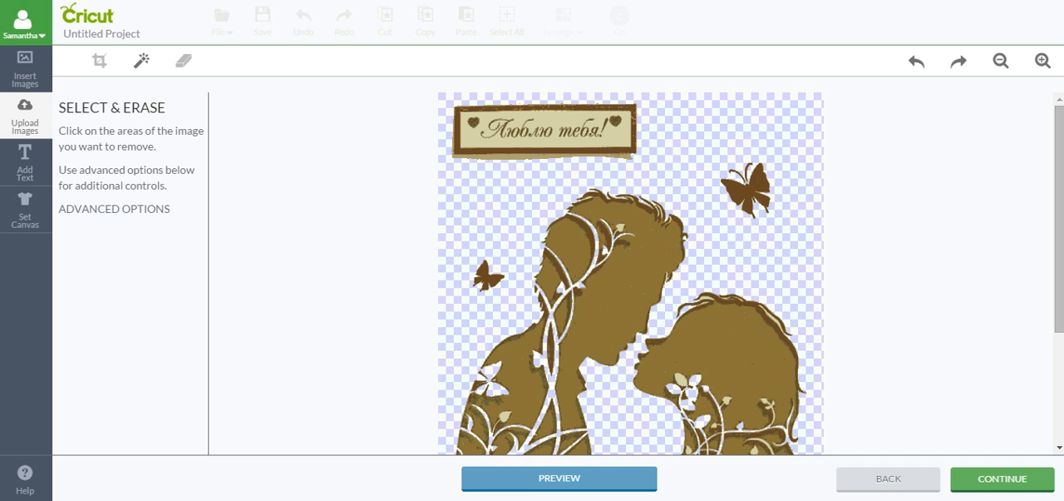
pyautogui.moveTo(184, 60)
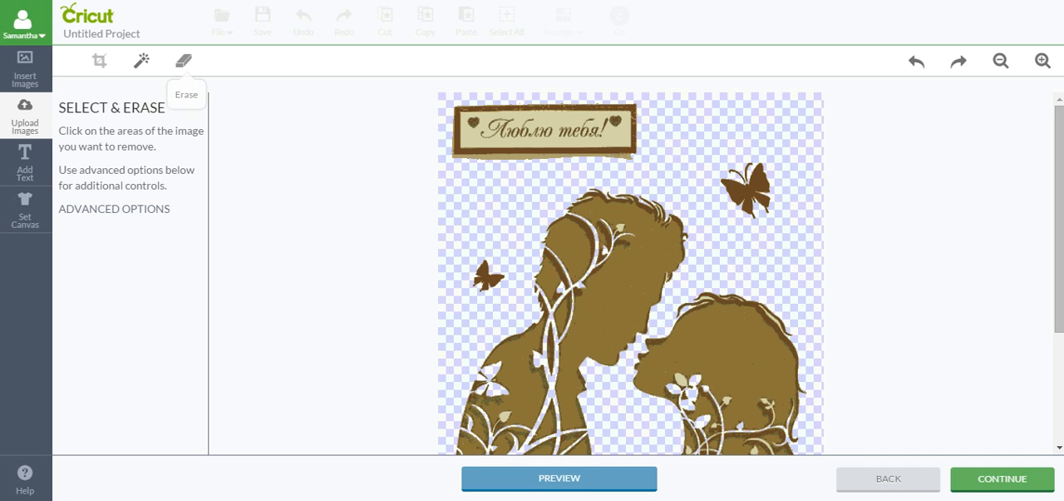
# Step: Brush away the text banner and the butterfly, then return to Select & Erase
pyautogui.click(183, 60)
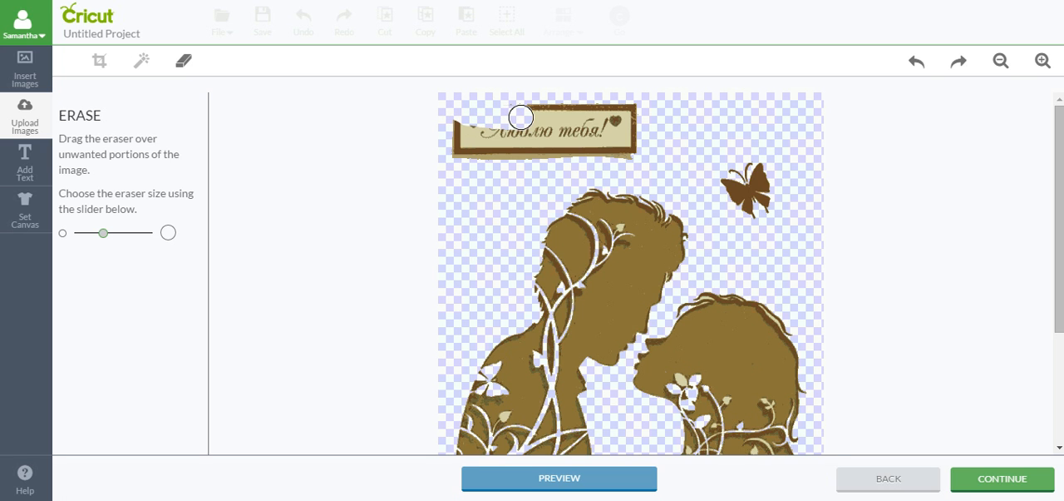
pyautogui.moveTo(521, 117); pyautogui.dragTo(525, 139)
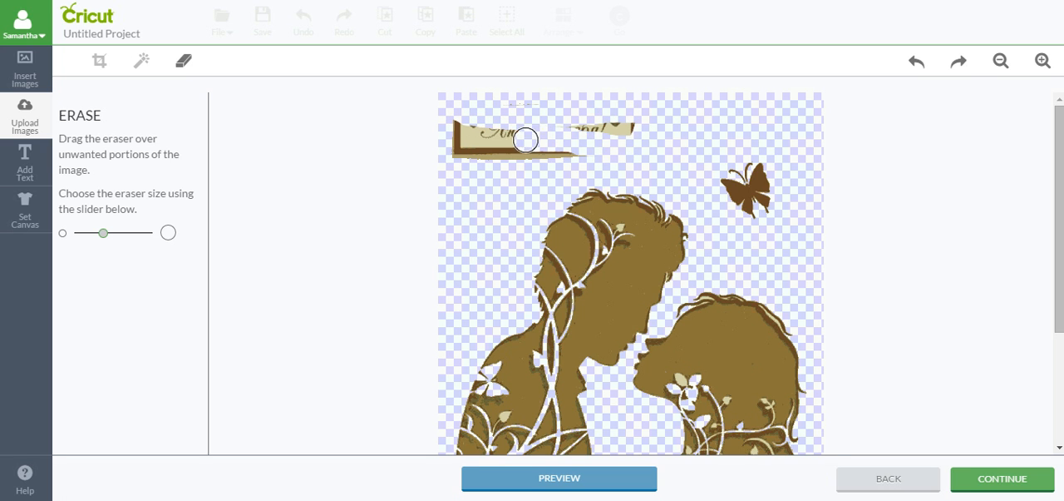
pyautogui.moveTo(526, 139); pyautogui.dragTo(542, 153)
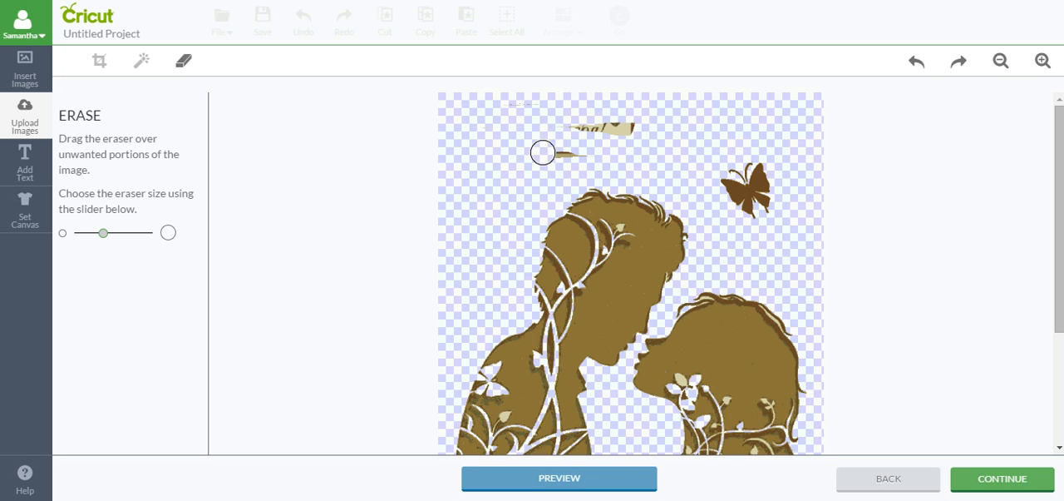
pyautogui.moveTo(543, 153); pyautogui.dragTo(575, 129)
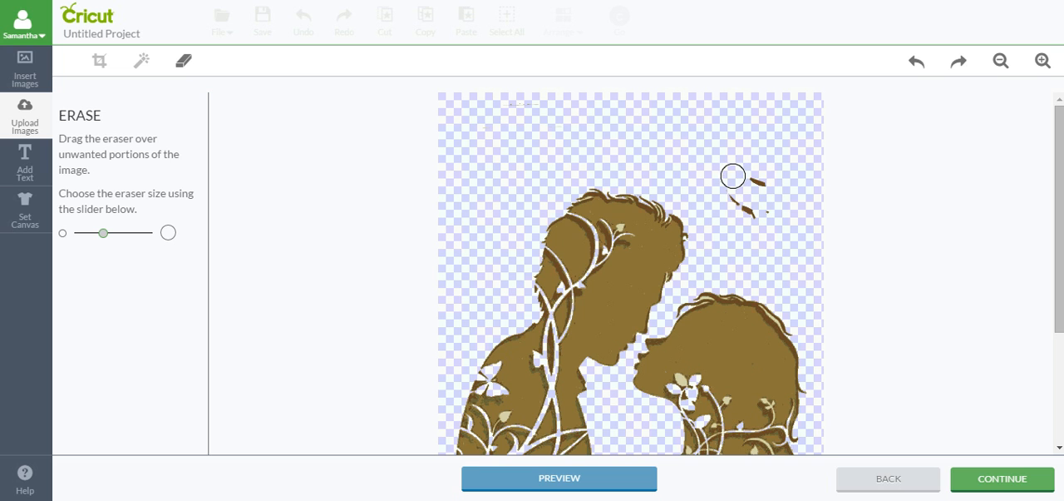
pyautogui.moveTo(746, 175)
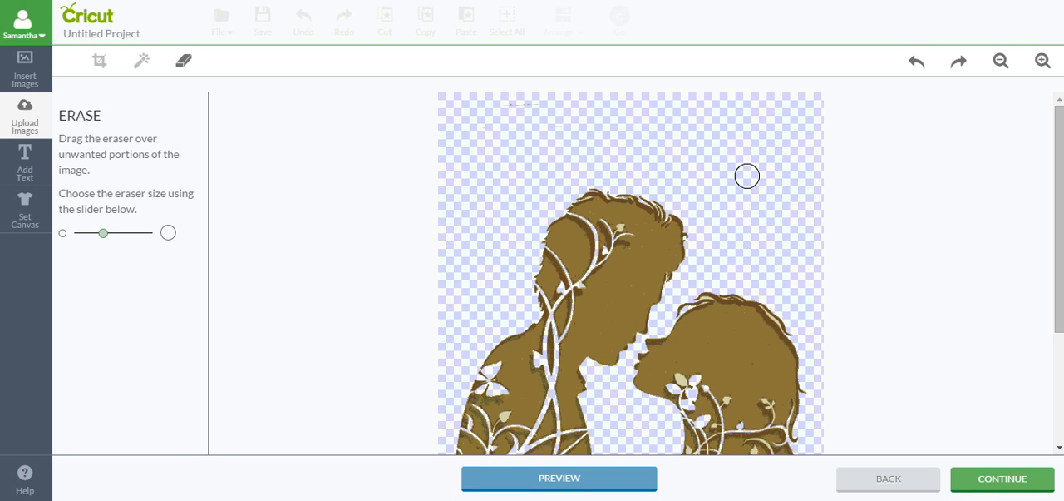
pyautogui.moveTo(484, 100)
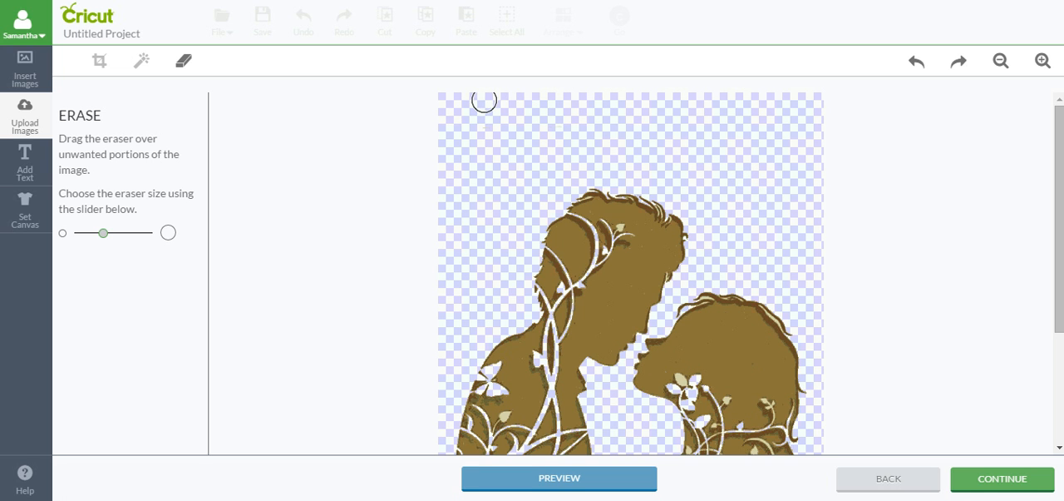
pyautogui.moveTo(451, 101)
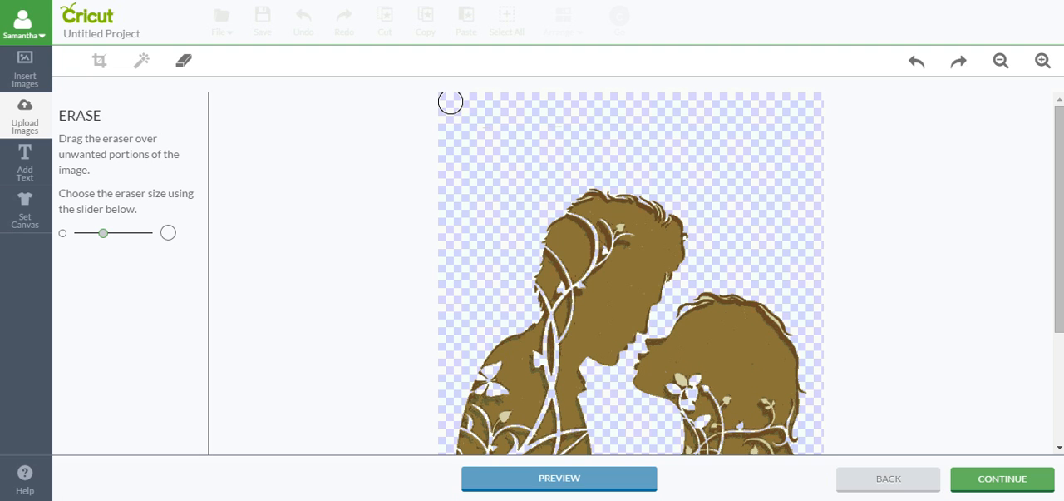
pyautogui.click(142, 60)
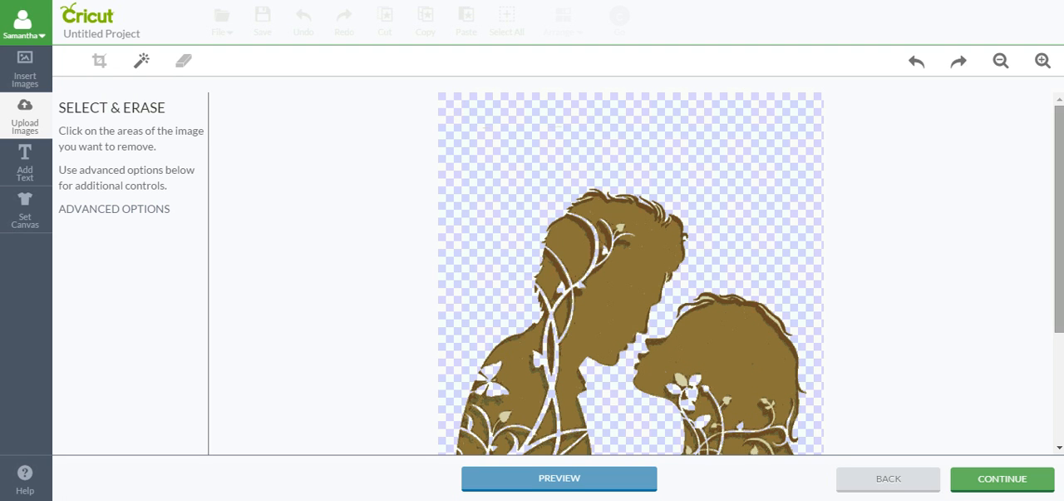
# Step: Zoom in and clear the pale gaps inside the couple's vine and flower pattern
pyautogui.click(1041, 61)
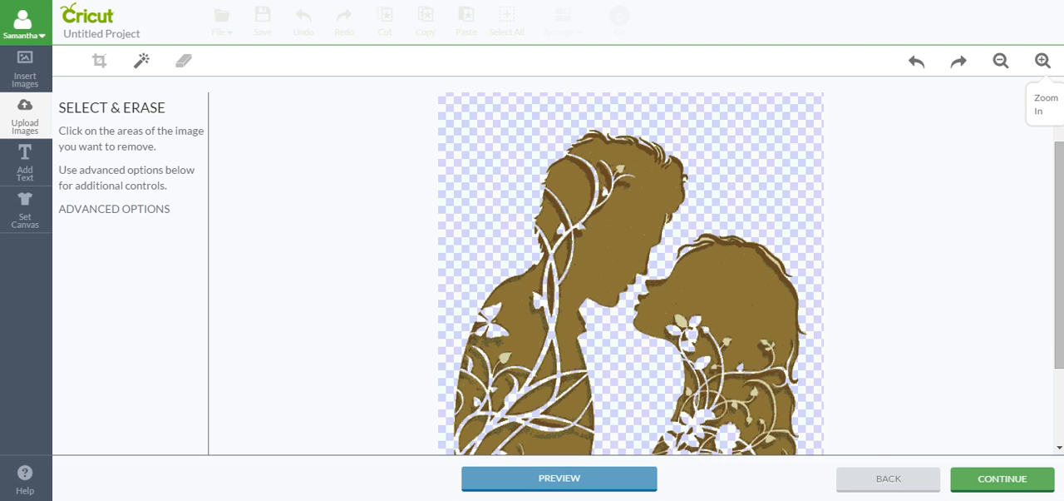
pyautogui.click(1042, 61)
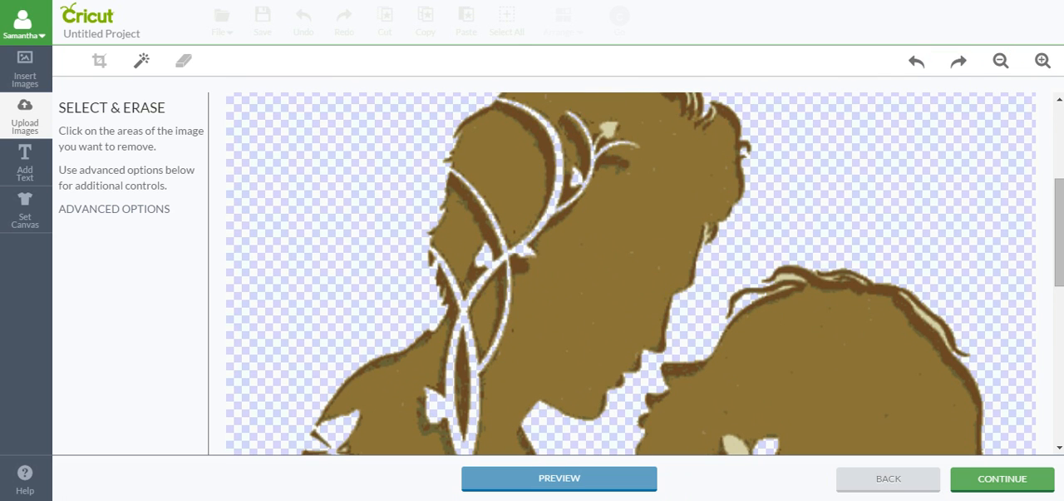
pyautogui.moveTo(1001, 60)
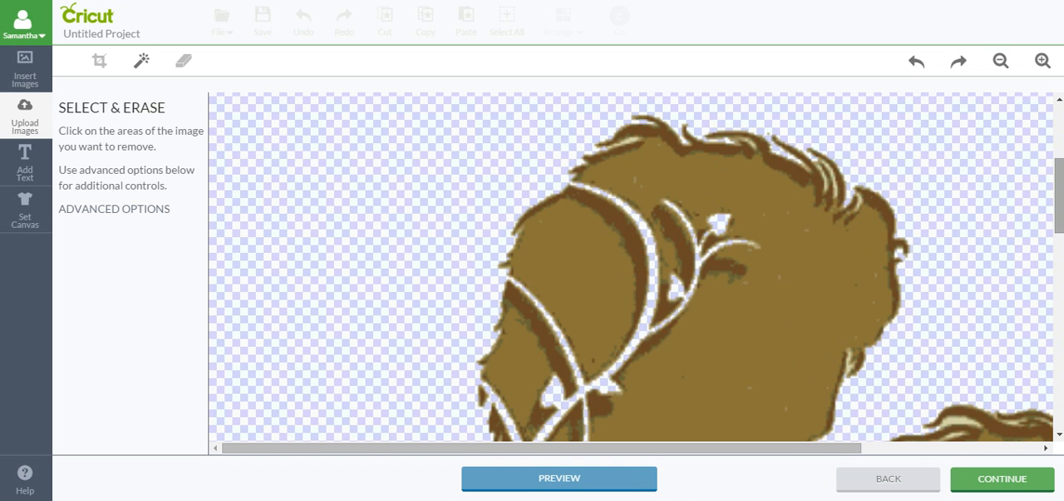
pyautogui.scroll(-3)
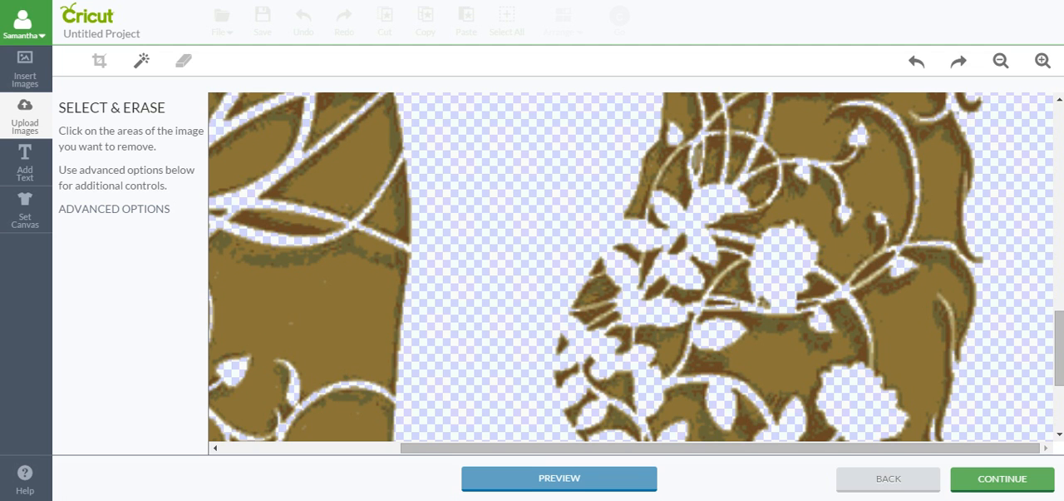
pyautogui.click(1042, 60)
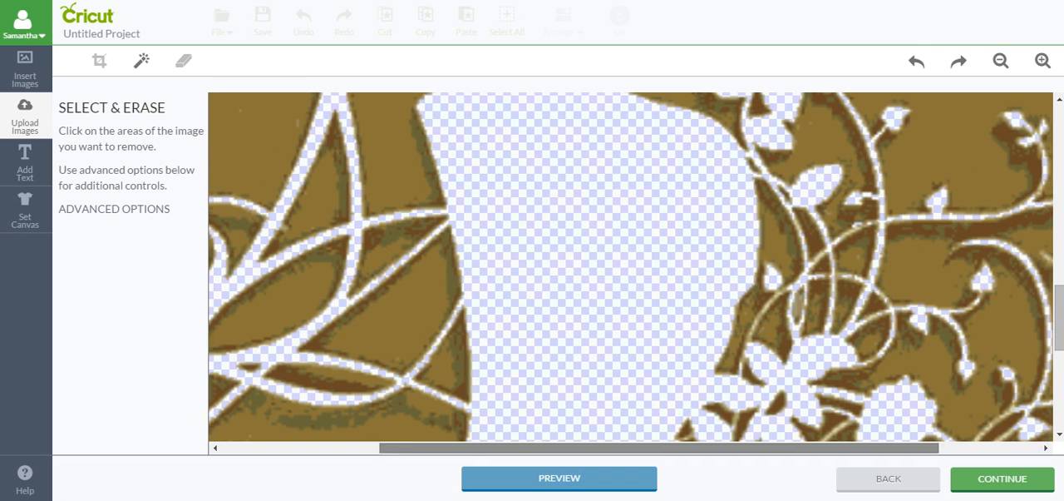
# Step: Clear more pale pockets among the woman's flowers and vines
pyautogui.hscroll(3)
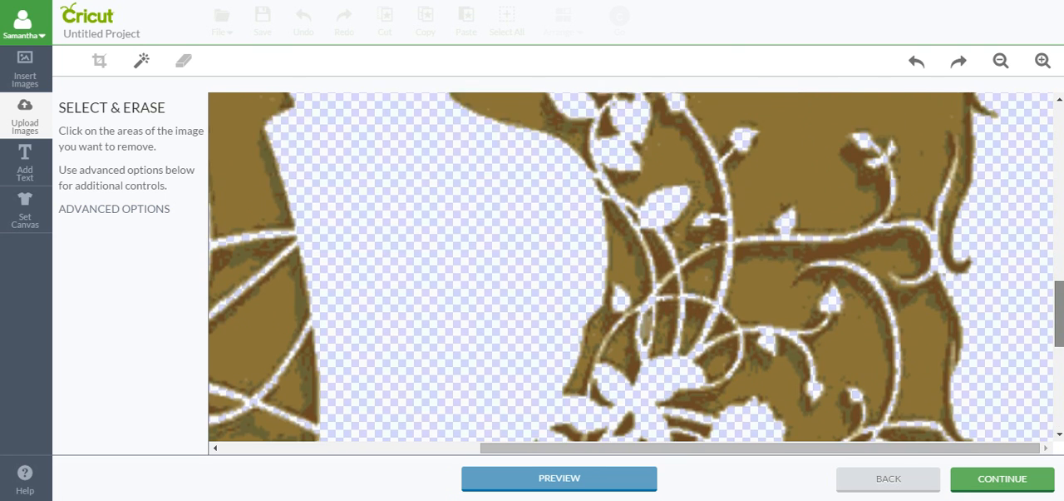
pyautogui.click(1002, 477)
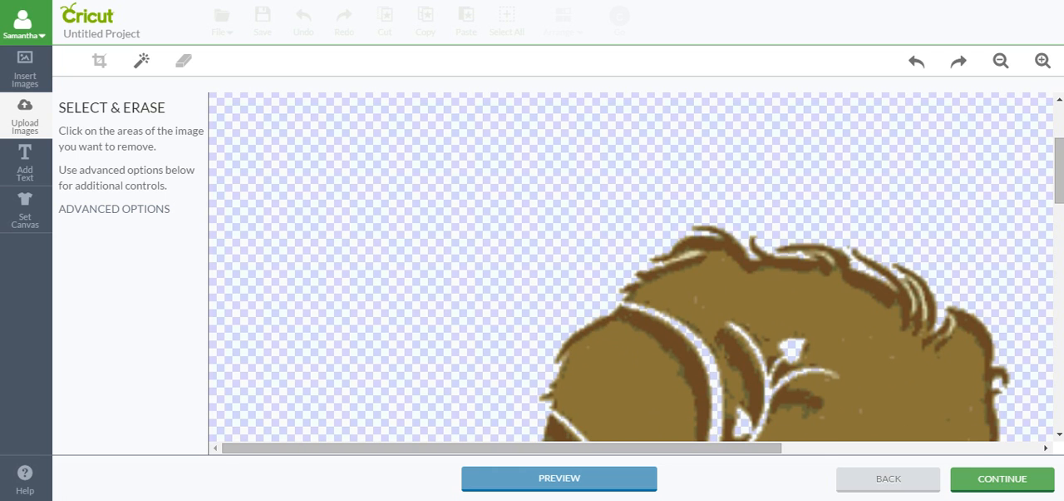
pyautogui.moveTo(142, 60)
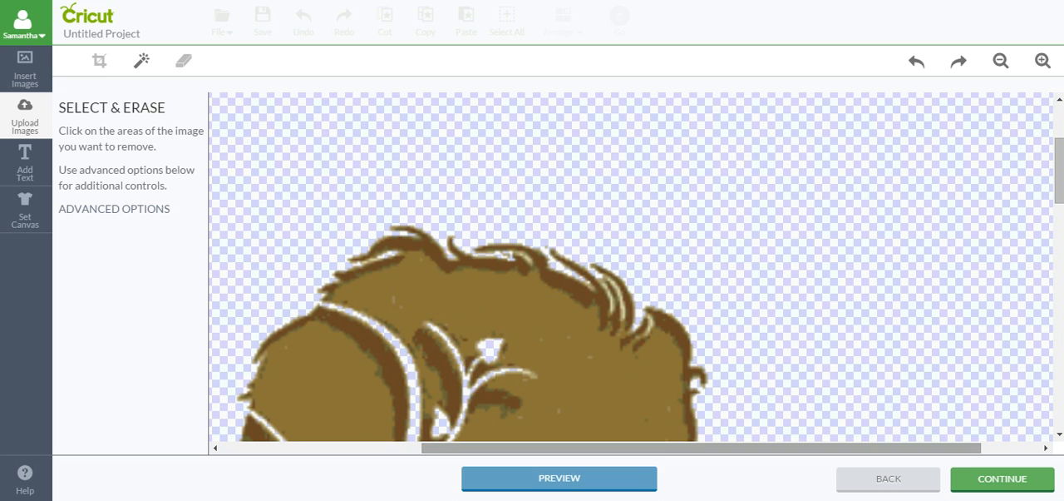
# Step: Clear the last background pieces and proceed to the Name & Tag page
pyautogui.scroll(-3)
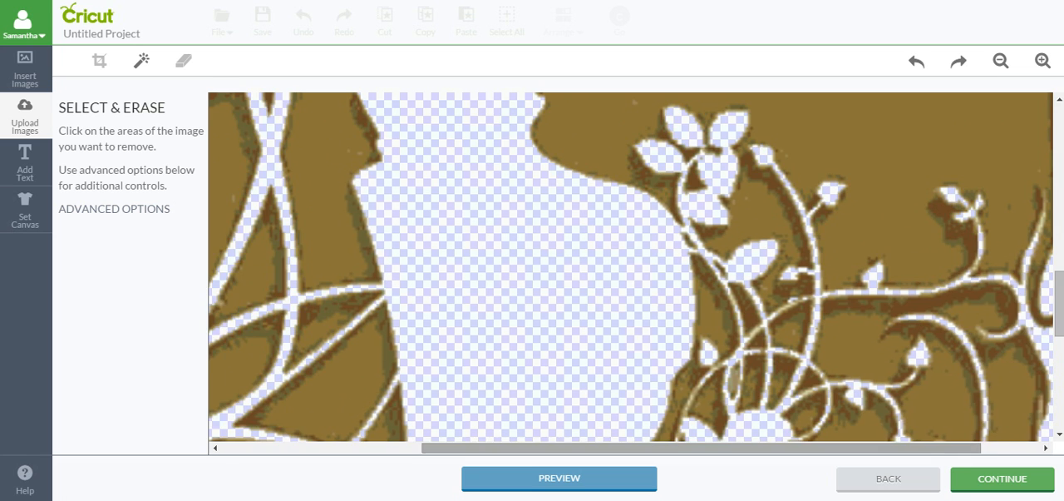
pyautogui.click(1003, 478)
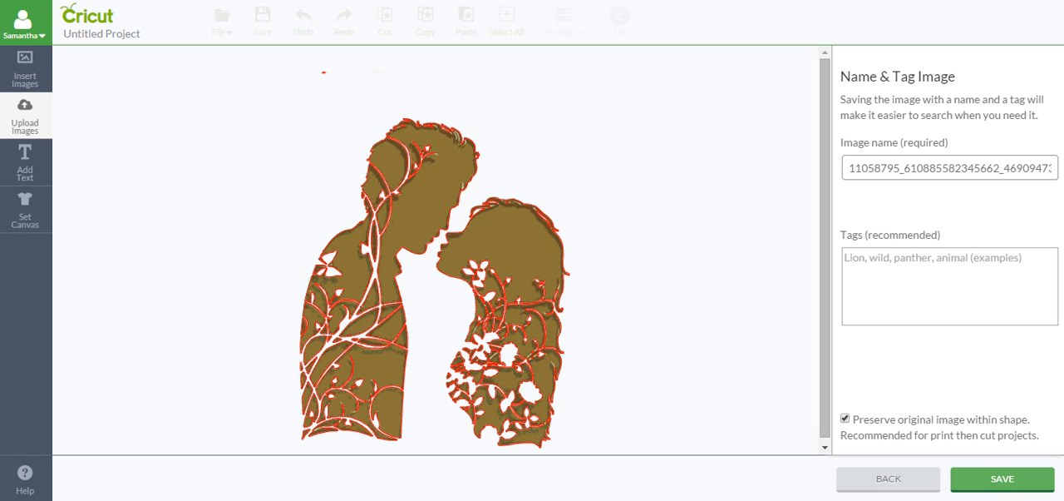
# Step: Uncheck 'Preserve original image within shape' and save the silhouette as a cut-only image
pyautogui.click(845, 417)
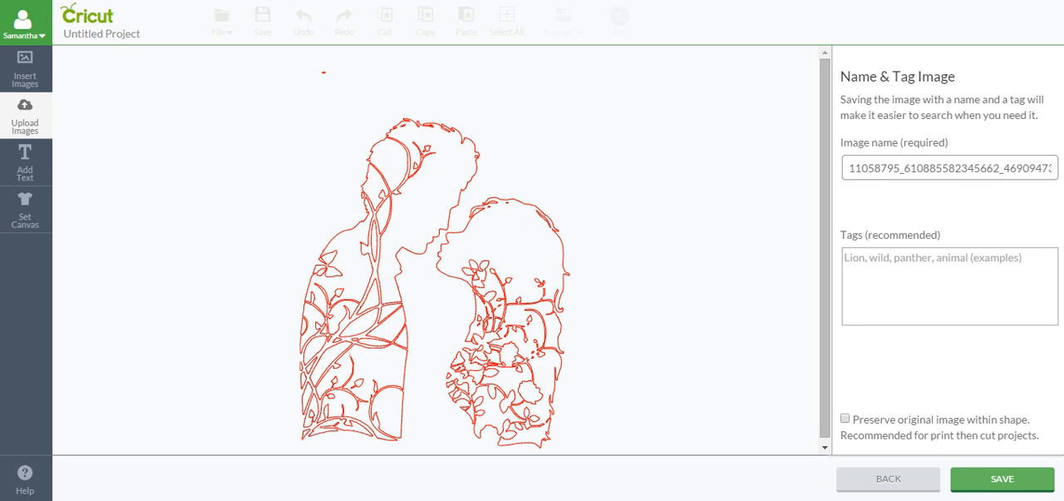
pyautogui.click(1002, 478)
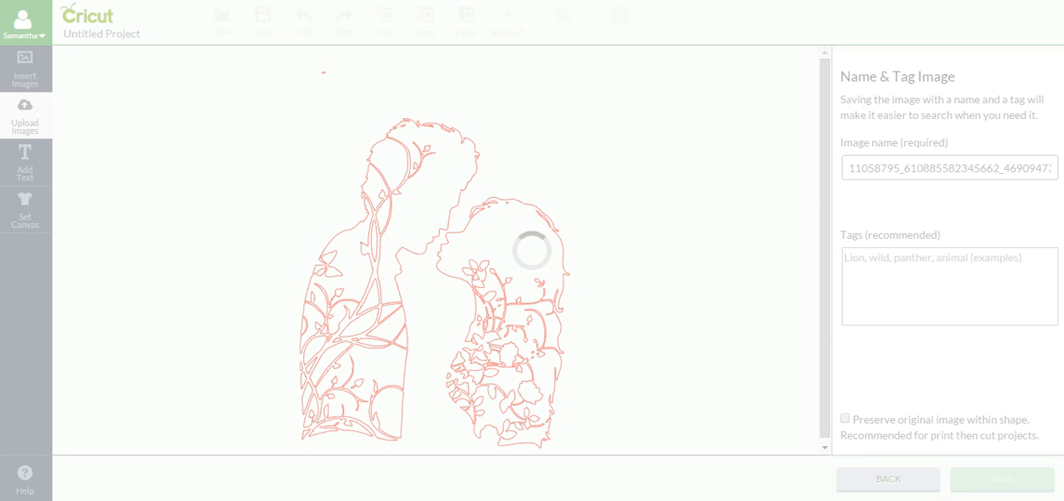
pyautogui.click(888, 479)
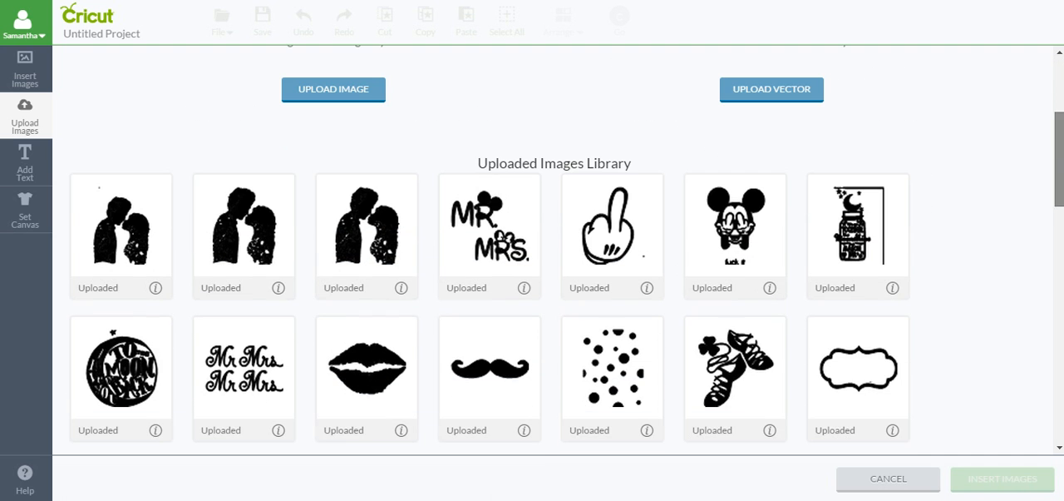
# Step: Insert the saved couple silhouette onto the canvas and enlarge it to about 5 by 6 inches
pyautogui.click(367, 224)
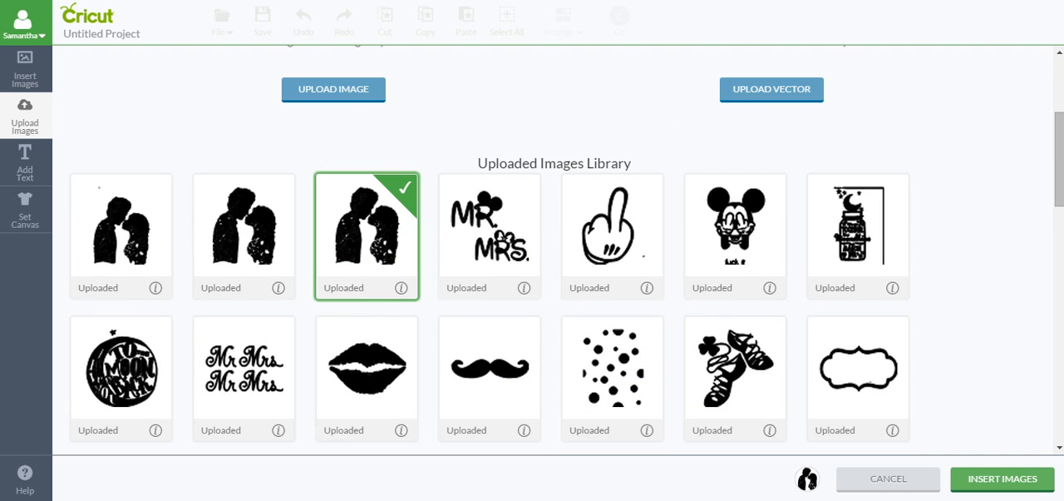
pyautogui.click(1002, 478)
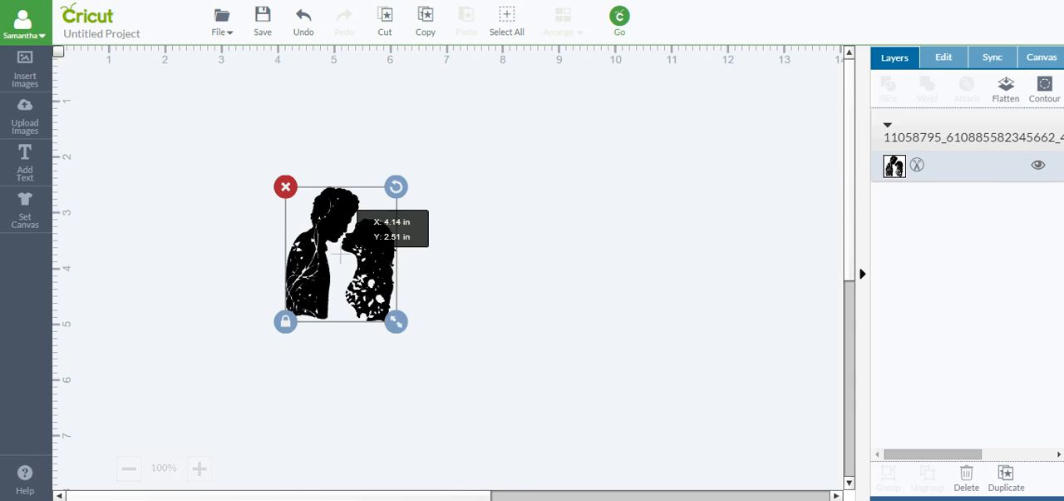
pyautogui.moveTo(396, 321); pyautogui.dragTo(505, 435)
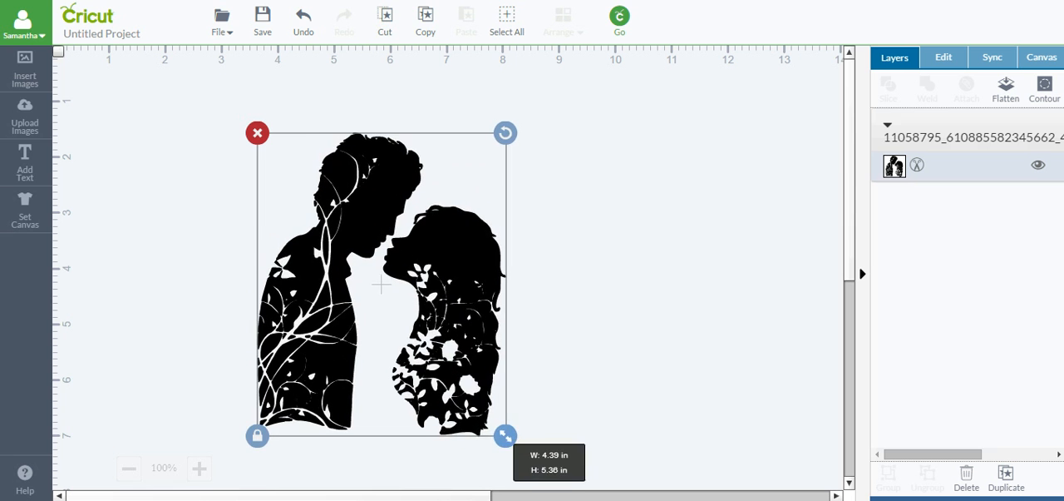
pyautogui.moveTo(505, 435); pyautogui.dragTo(540, 478)
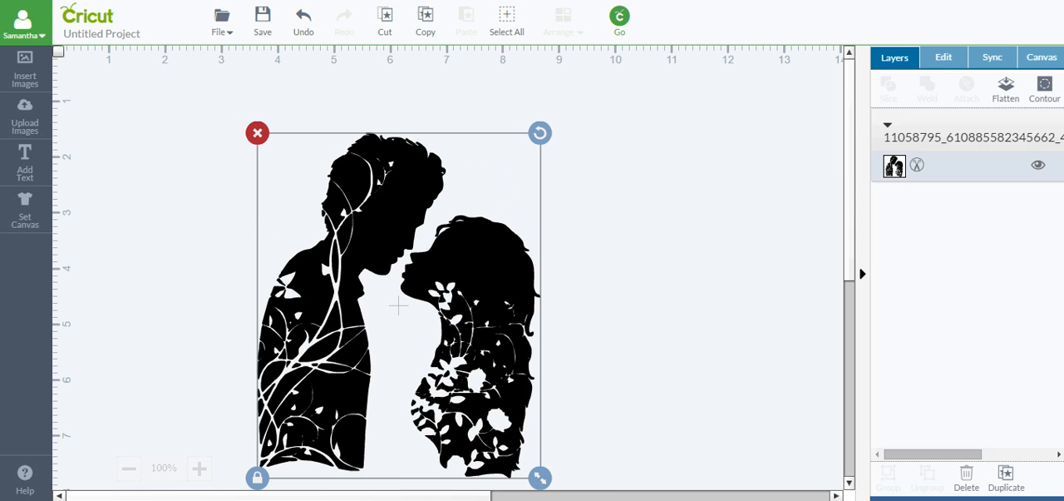